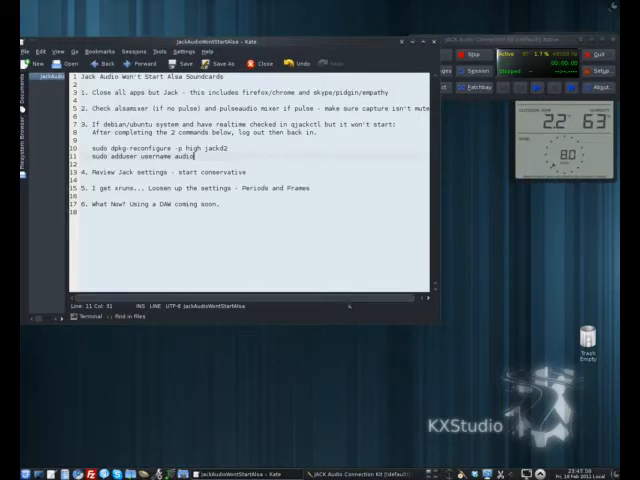
pyautogui.moveTo(362, 272)
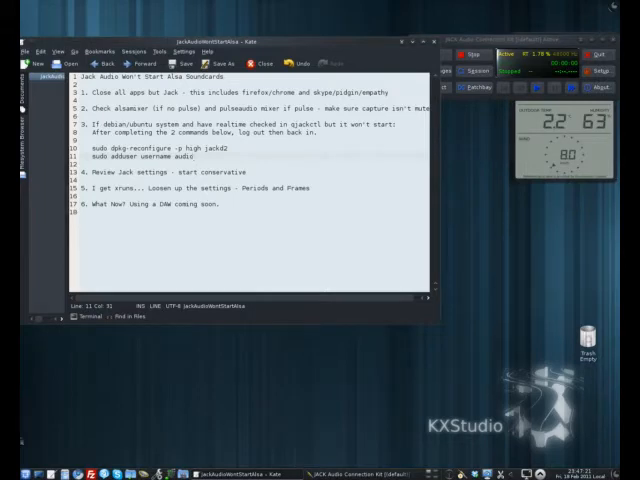
# Step: Check the mixer and PulseAudio input devices for muted capture, then select line 11's adduser command
pyautogui.click(11, 468)
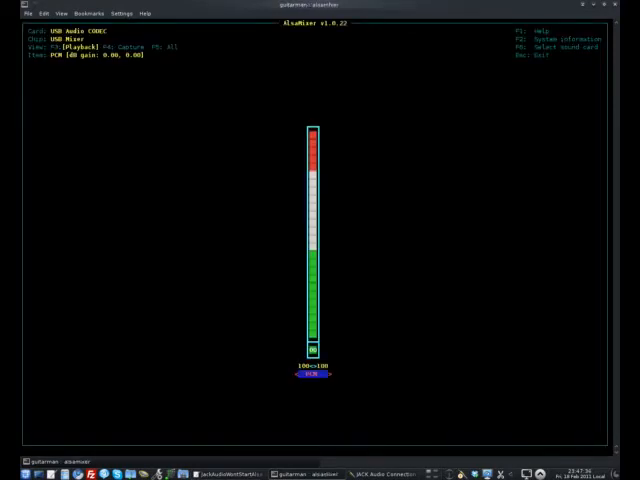
pyautogui.press('F4')
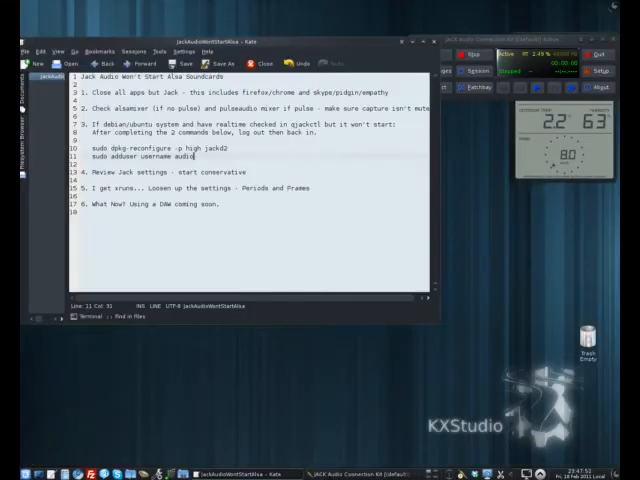
pyautogui.click(11, 460)
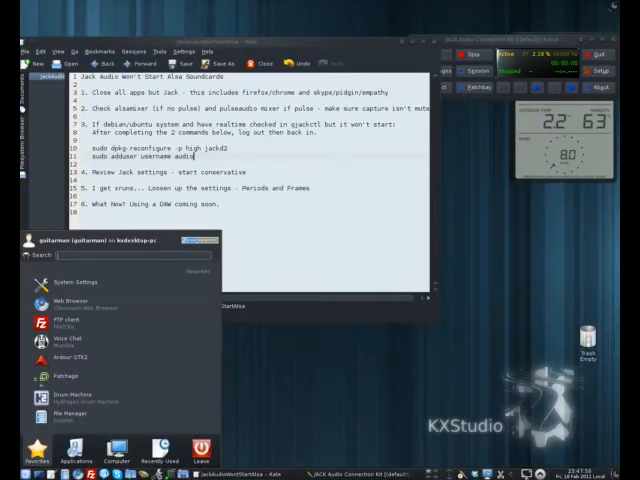
pyautogui.write('pulse')
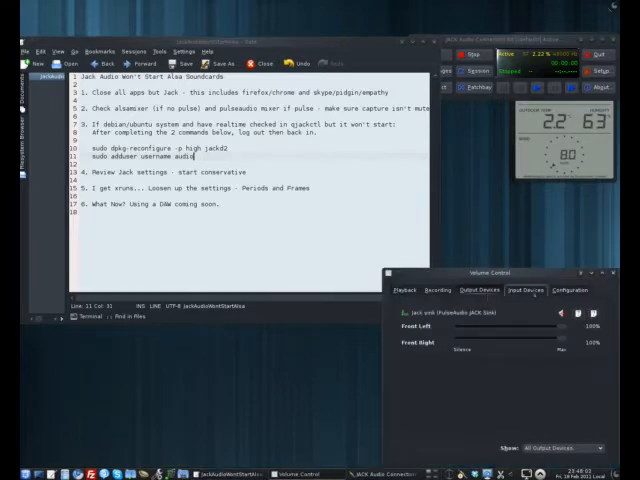
pyautogui.click(523, 290)
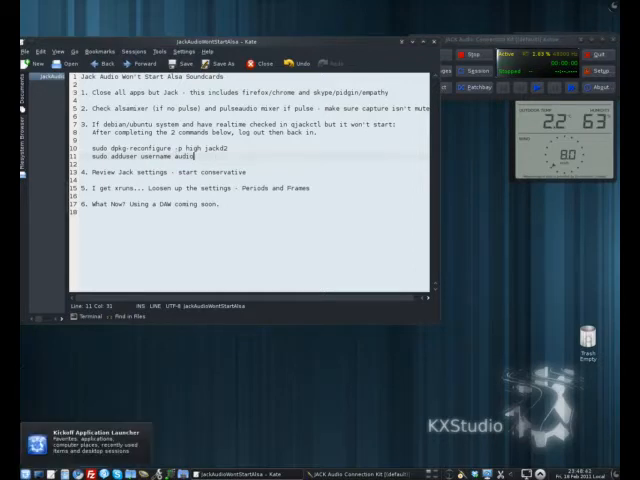
pyautogui.doubleClick(200, 147)
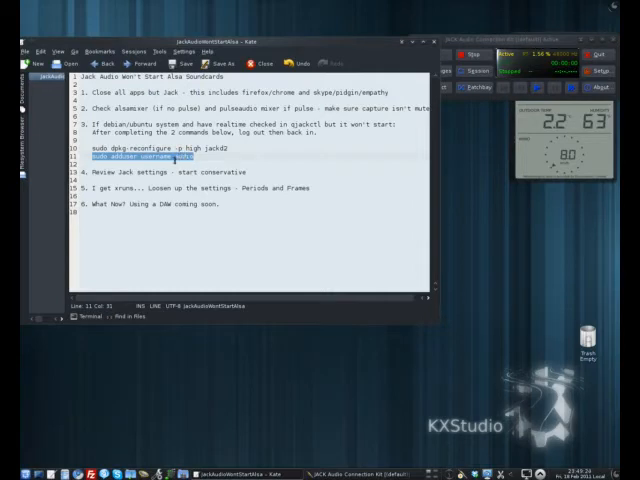
# Step: Start Konsole by searching 'konso' in the application launcher
pyautogui.click(10, 461)
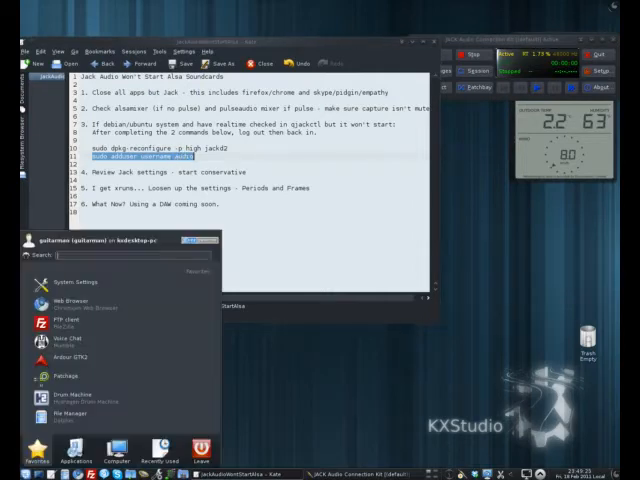
pyautogui.write('konso')
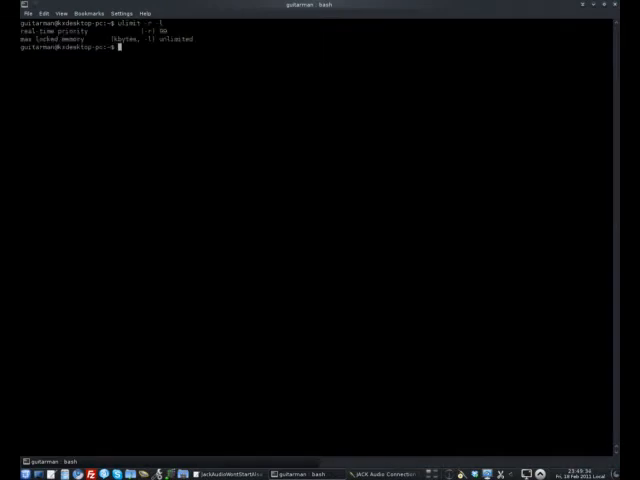
pyautogui.moveTo(94, 175)
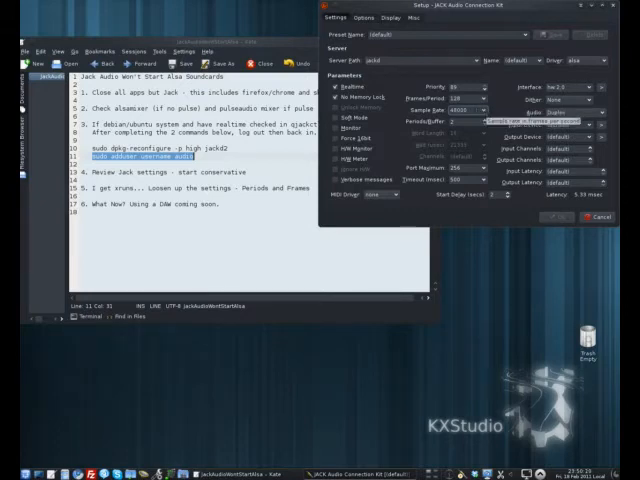
# Step: Review the Sample Rate choices and keep 48000
pyautogui.click(485, 110)
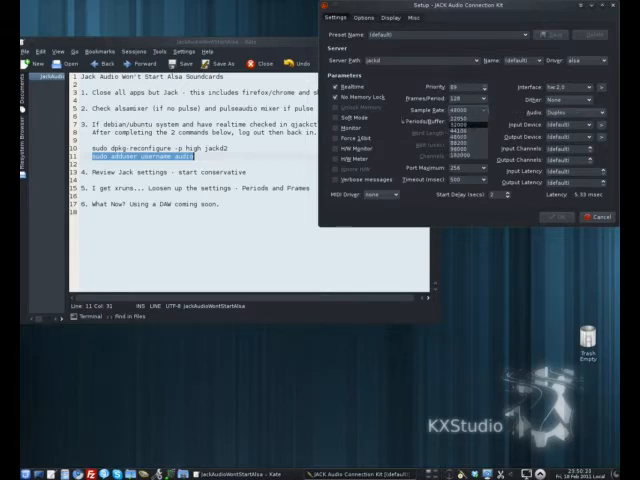
pyautogui.click(460, 108)
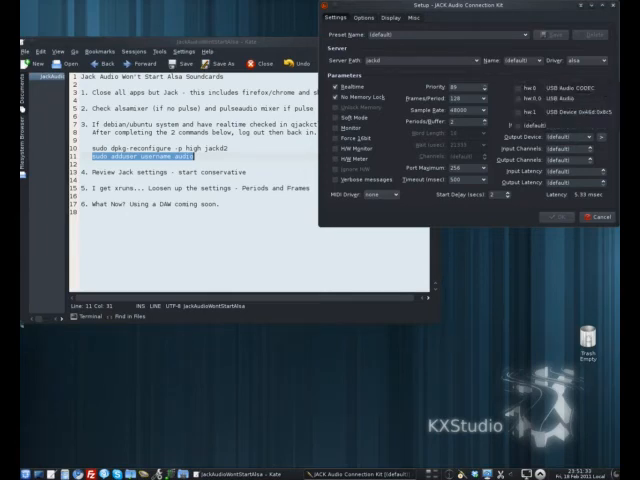
# Step: Leave hw:2,0 as the JACK interface and use the > button beside Interface
pyautogui.click(11, 459)
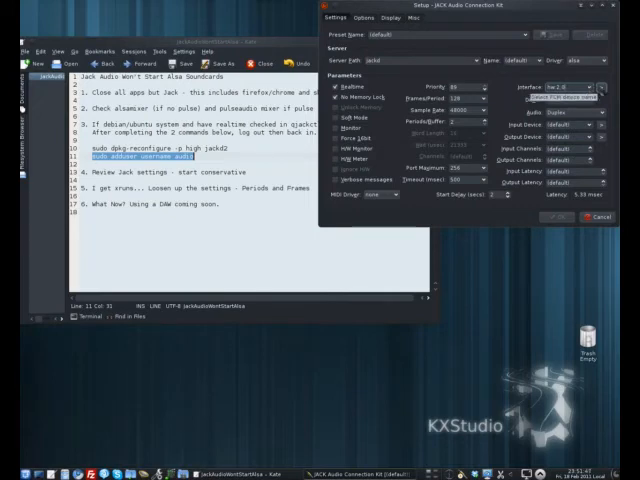
pyautogui.click(588, 87)
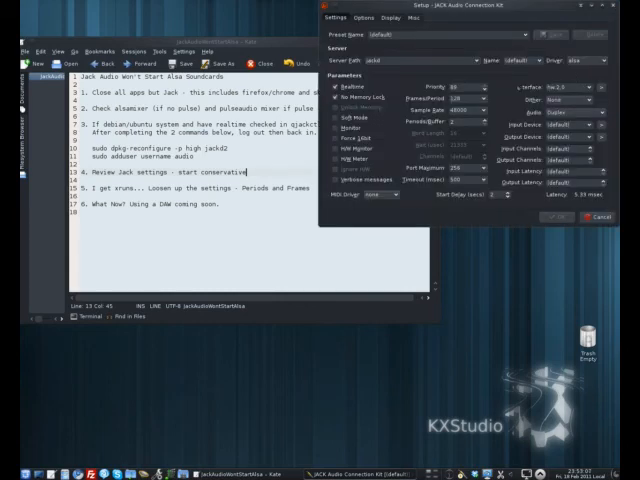
# Step: List the Frames/Period options from 16 to 4096, leaving 128 selected
pyautogui.click(484, 97)
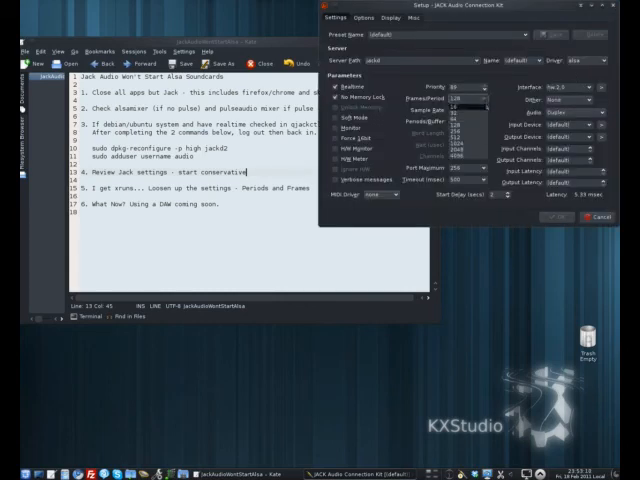